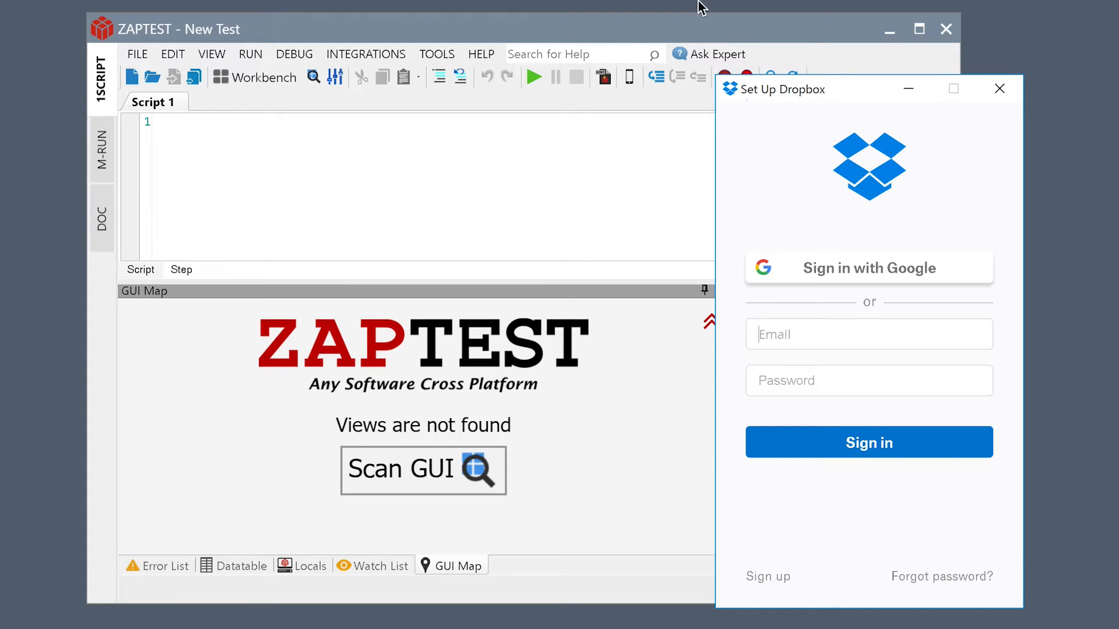
pyautogui.moveTo(769, 112)
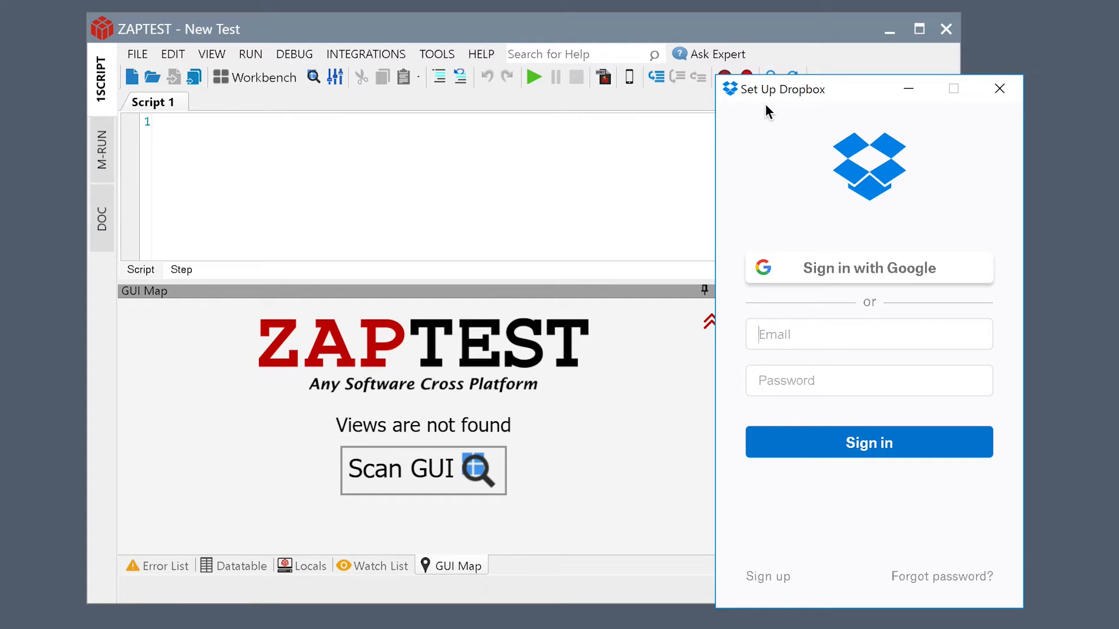
pyautogui.moveTo(399, 477)
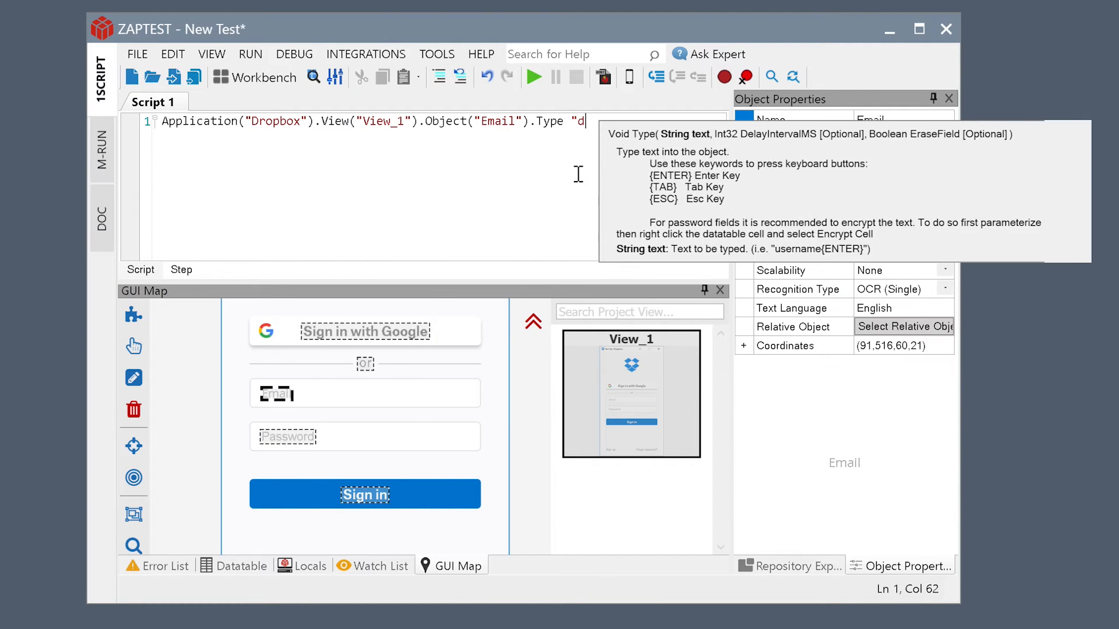
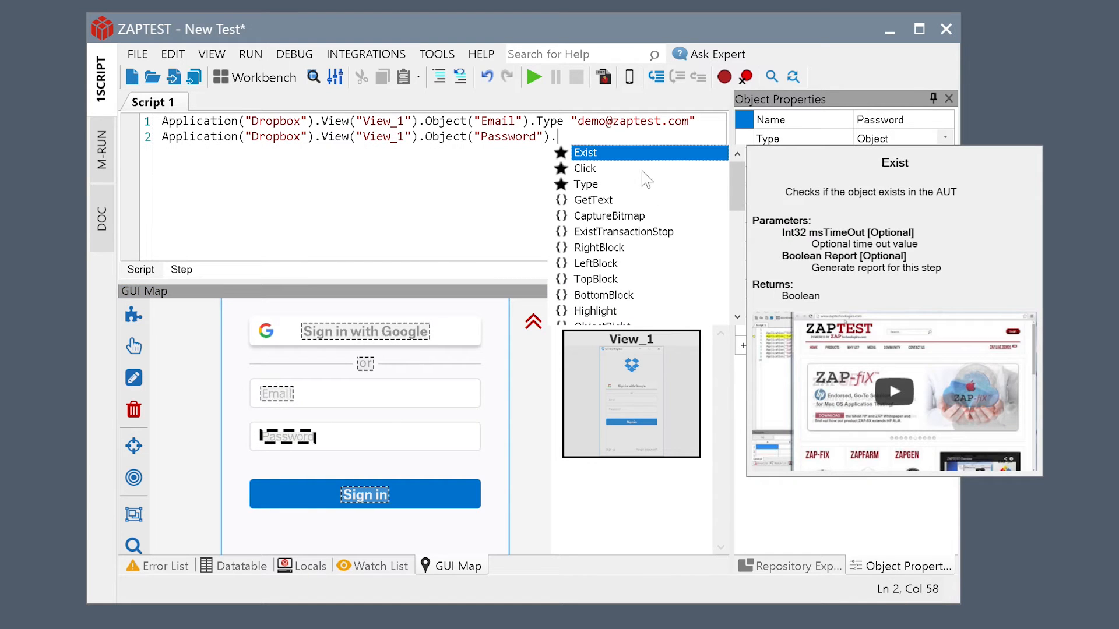
pyautogui.click(586, 184)
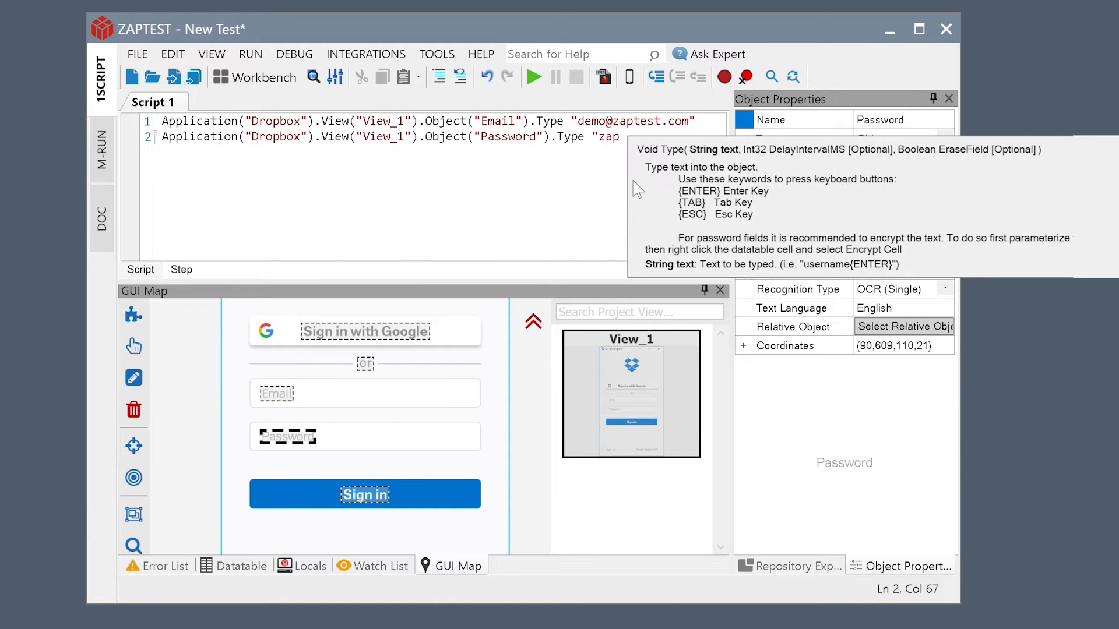
# Encrypt the selected password text via Encrypt Selected Text
pyautogui.rightClick(636, 137)
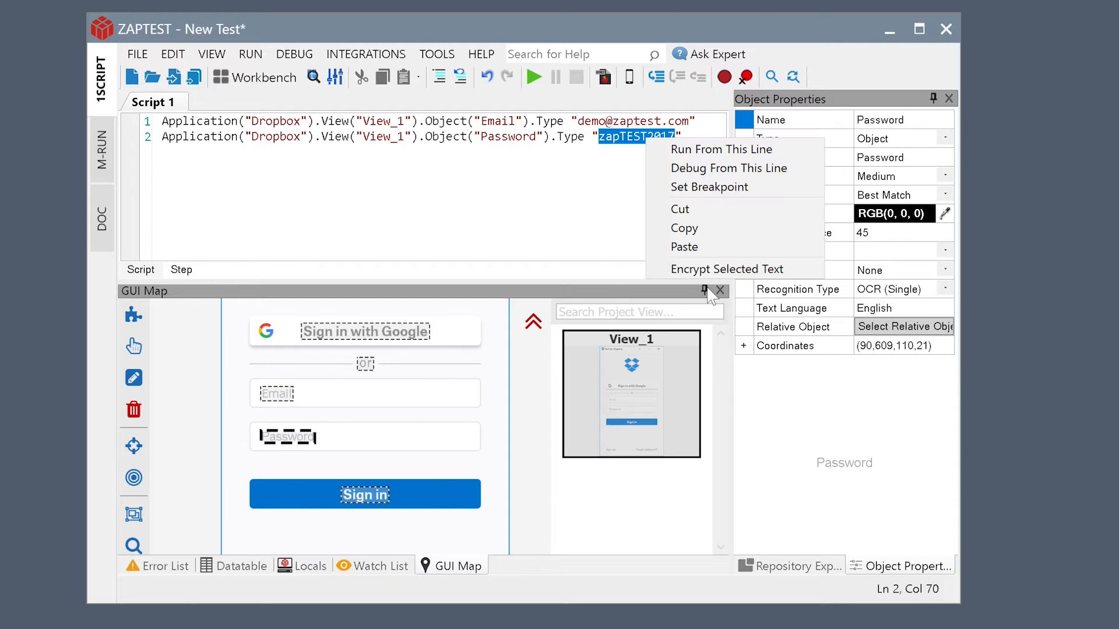
pyautogui.click(727, 269)
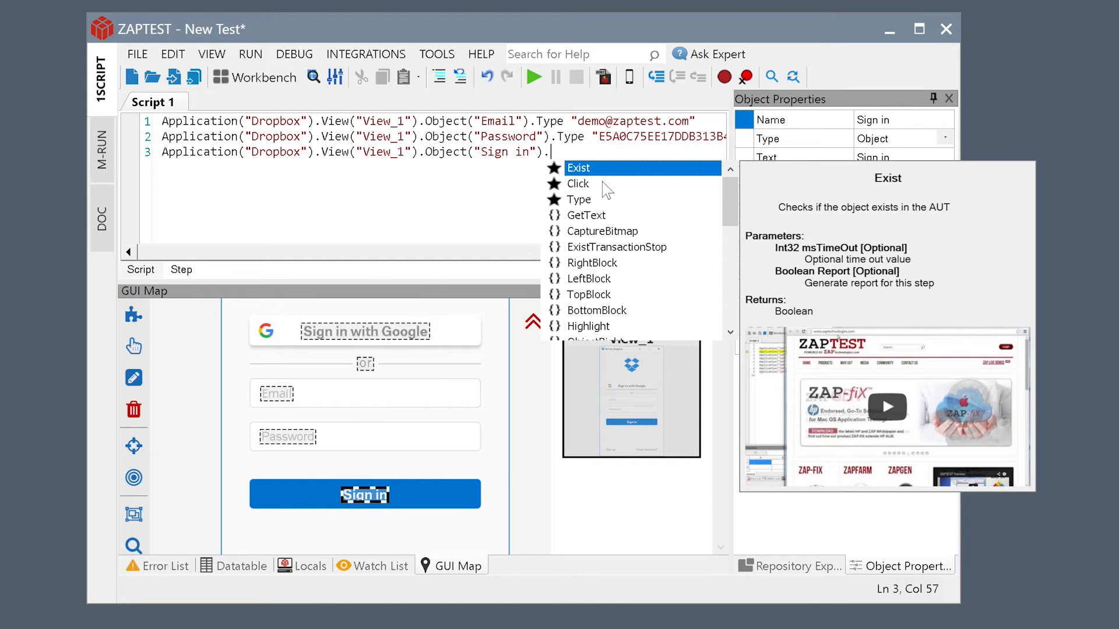
# Add line 3 Object("Sign in").Click and run the three-line script against Dropbox
pyautogui.click(578, 184)
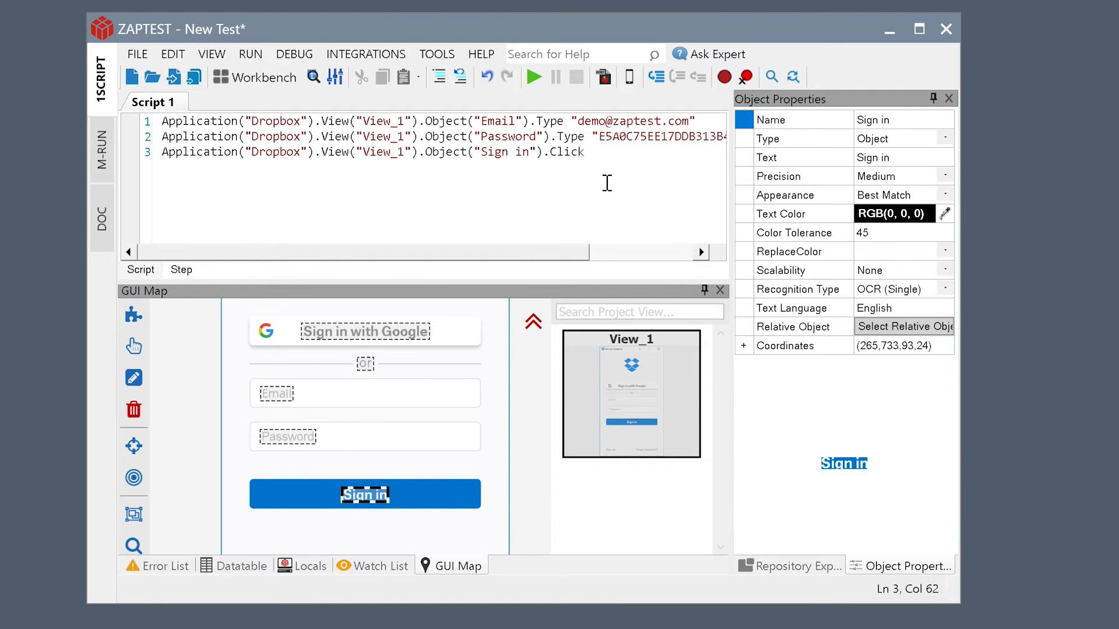
pyautogui.click(532, 77)
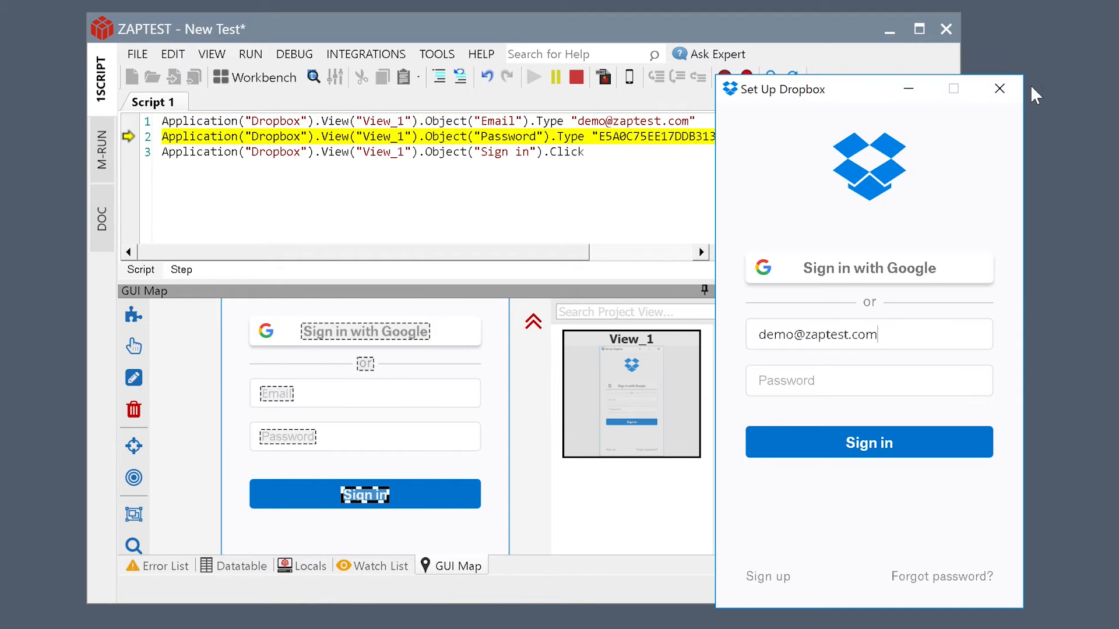
# Let the run reach Dropbox's Congratulations screen, then put the Dropbox window away
pyautogui.click(534, 77)
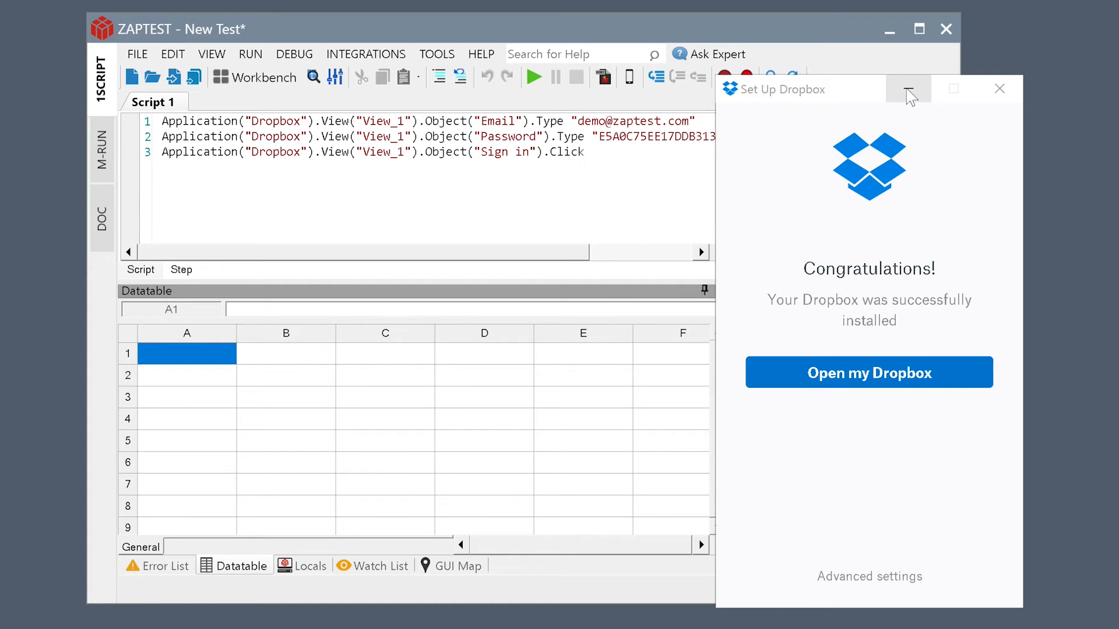
pyautogui.click(1000, 89)
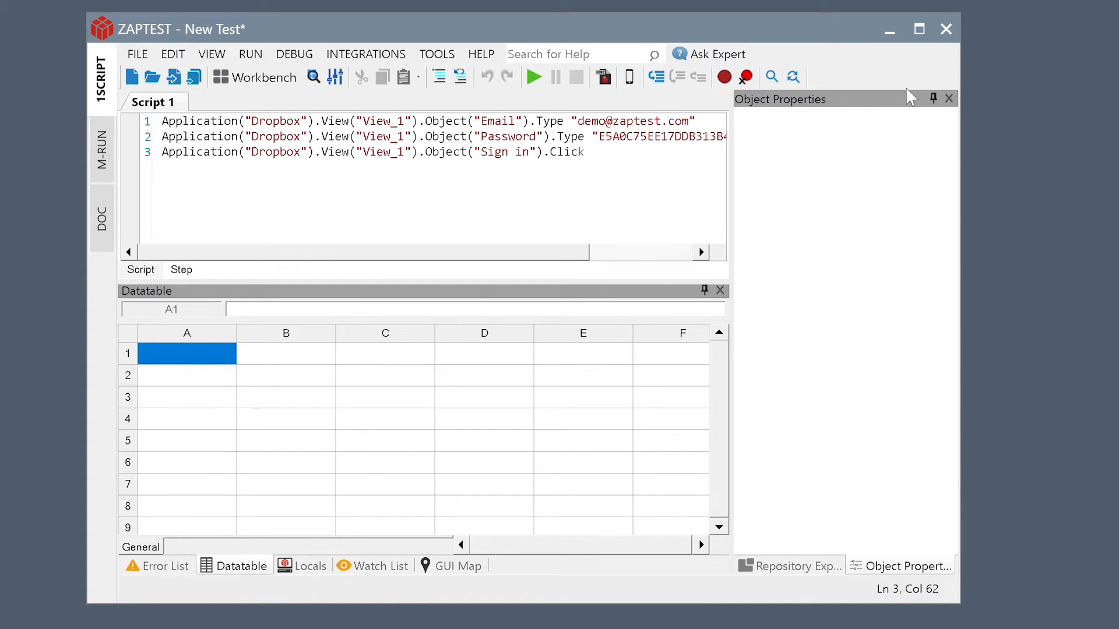
# Open Device Manager and scroll the sandbox list toward Sandbox 4, OSX 10.1
pyautogui.click(628, 77)
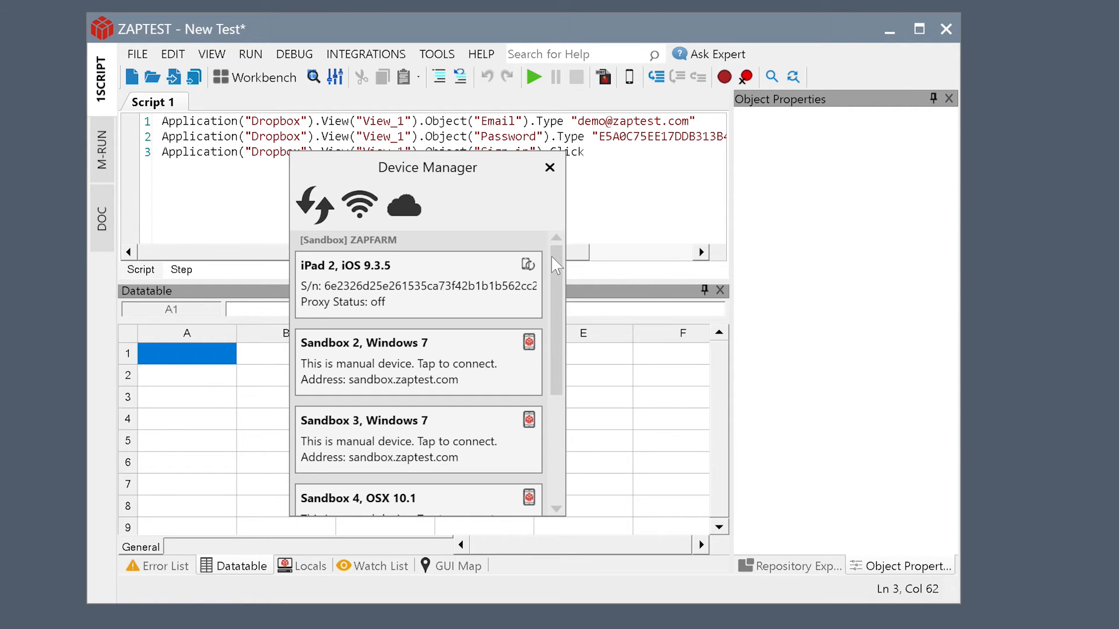
pyautogui.scroll(-3)
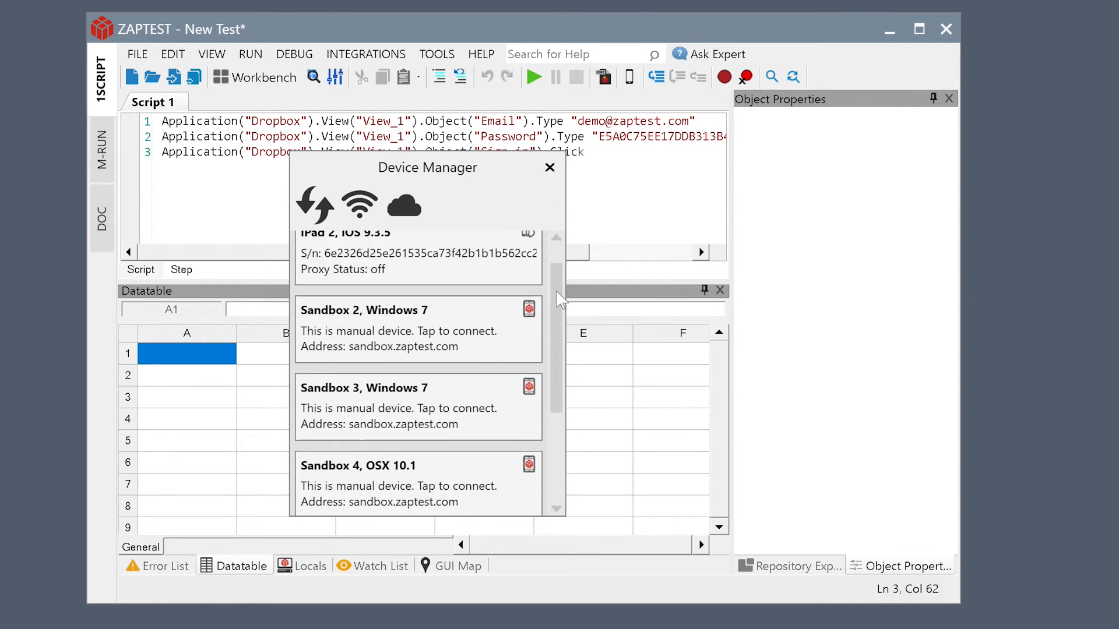
pyautogui.scroll(-3)
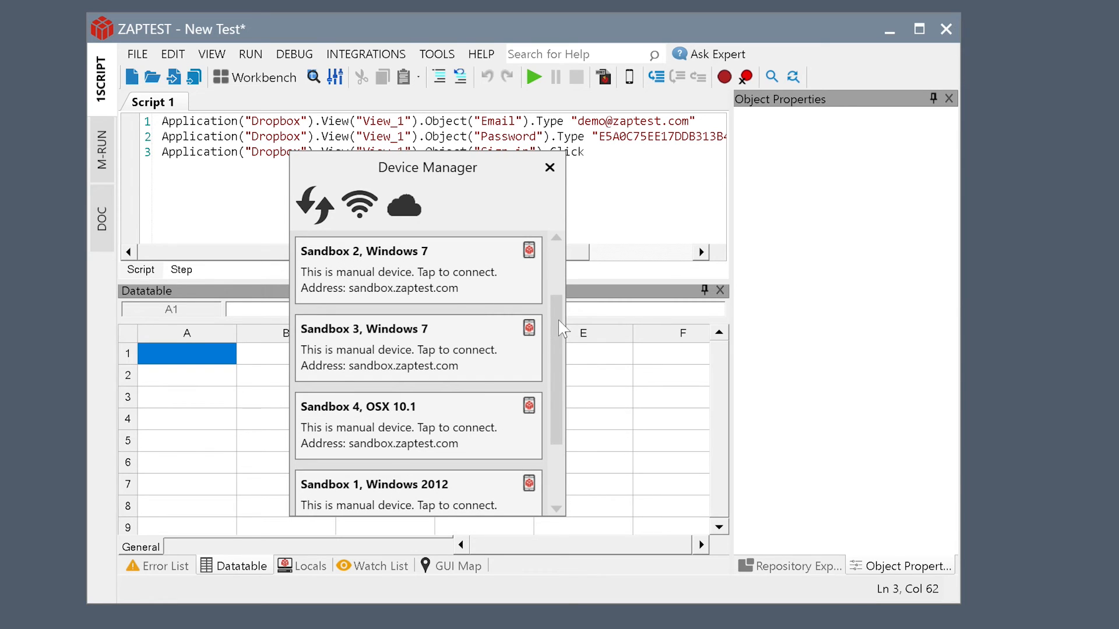
pyautogui.moveTo(493, 408)
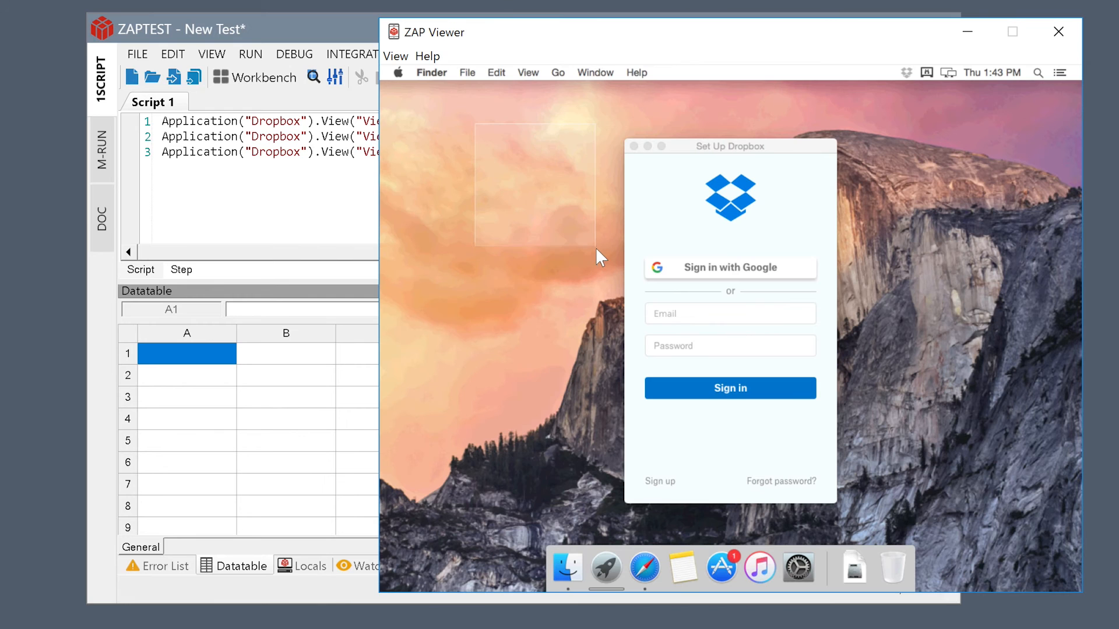
# Bring ZAPTEST forward and run the login script on the Mac sandbox, opening its results report
pyautogui.click(532, 77)
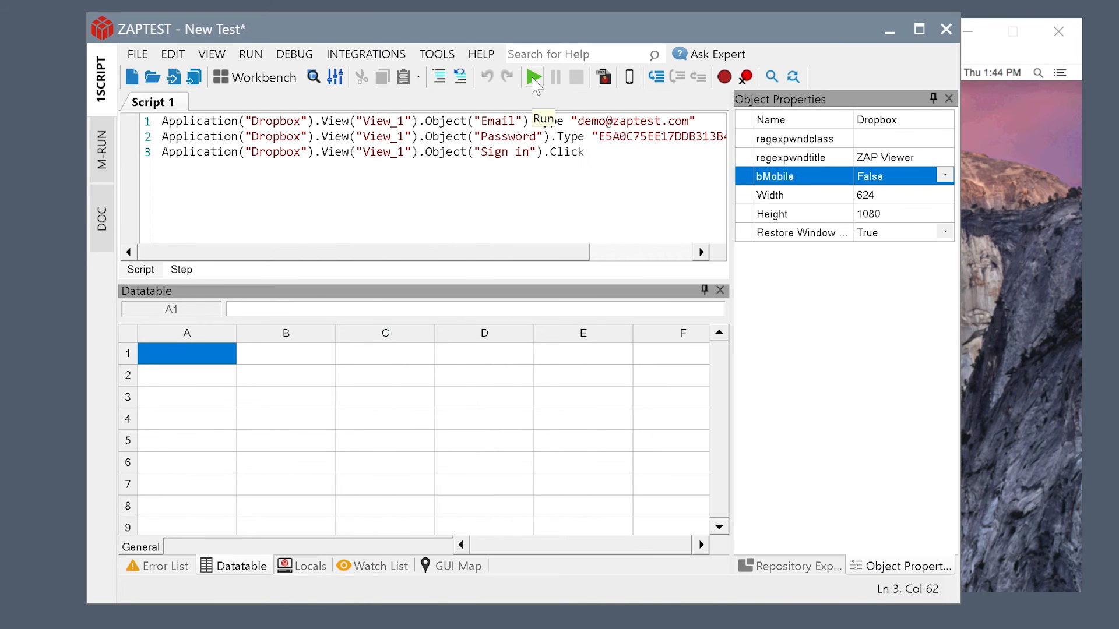
pyautogui.click(531, 77)
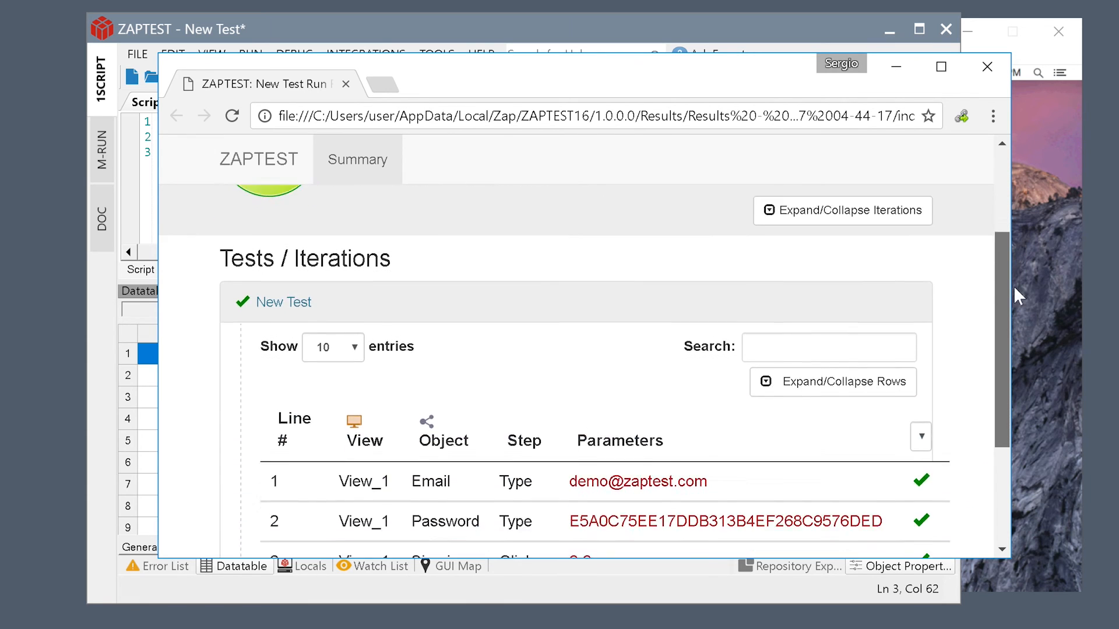
pyautogui.scroll(-3)
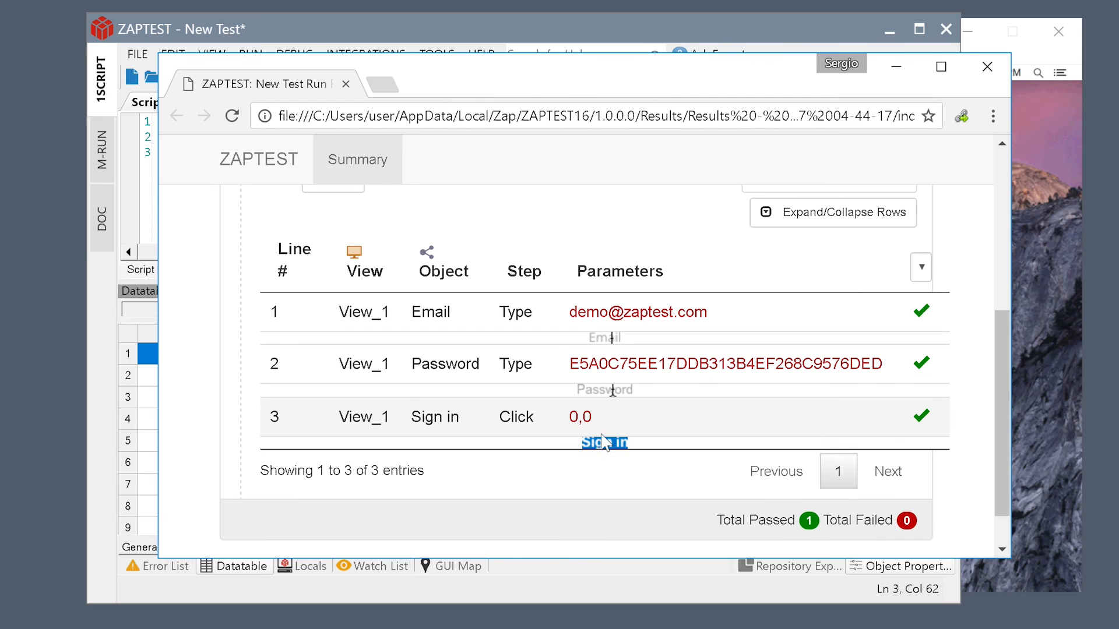
pyautogui.moveTo(482, 54)
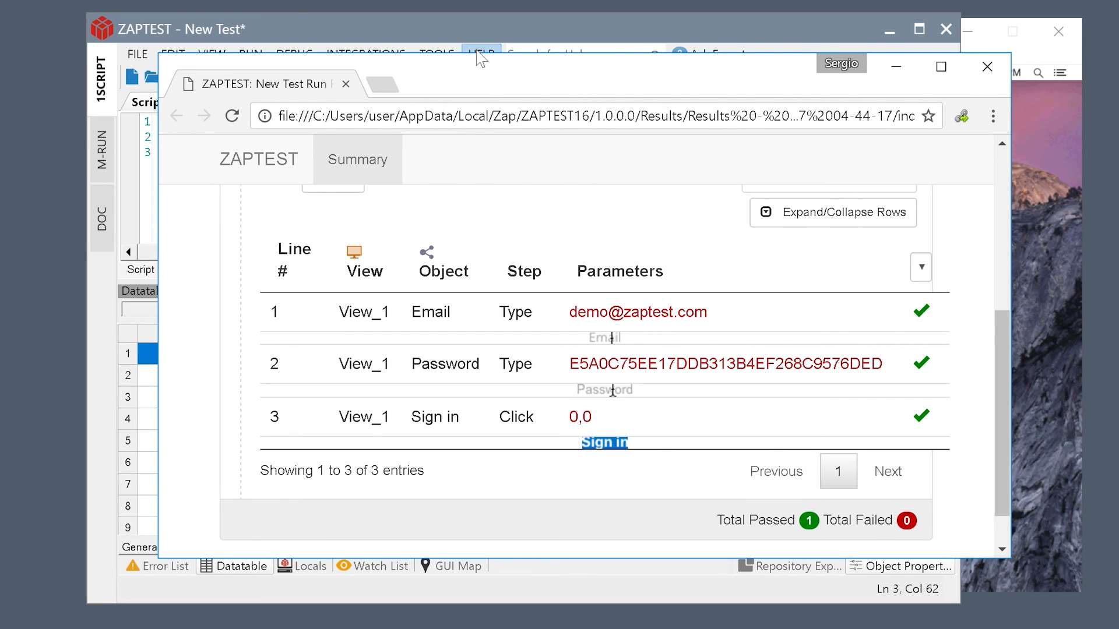